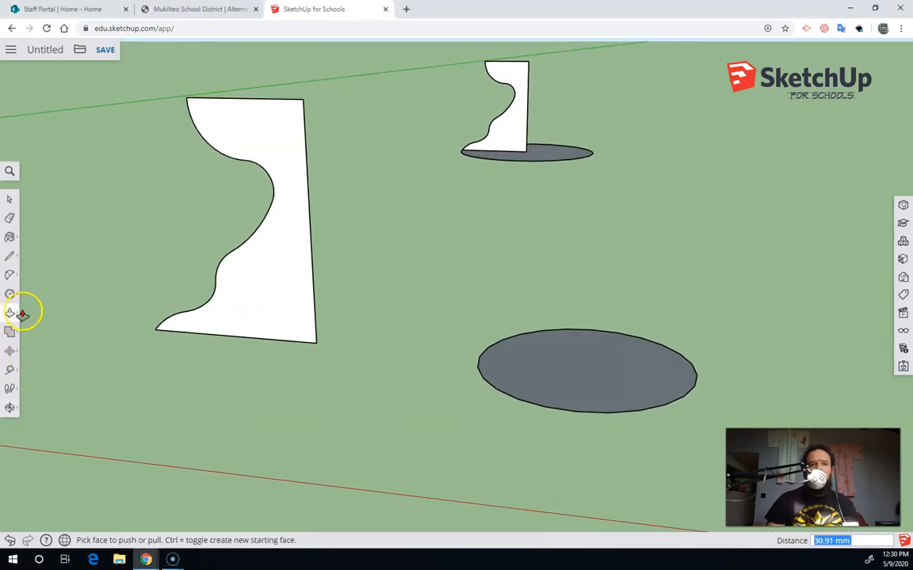
- Sweep the large curved profile around its circular path with Follow Me, forming a partial ring wall
{"action": "left_click", "coordinate": [10, 313]}
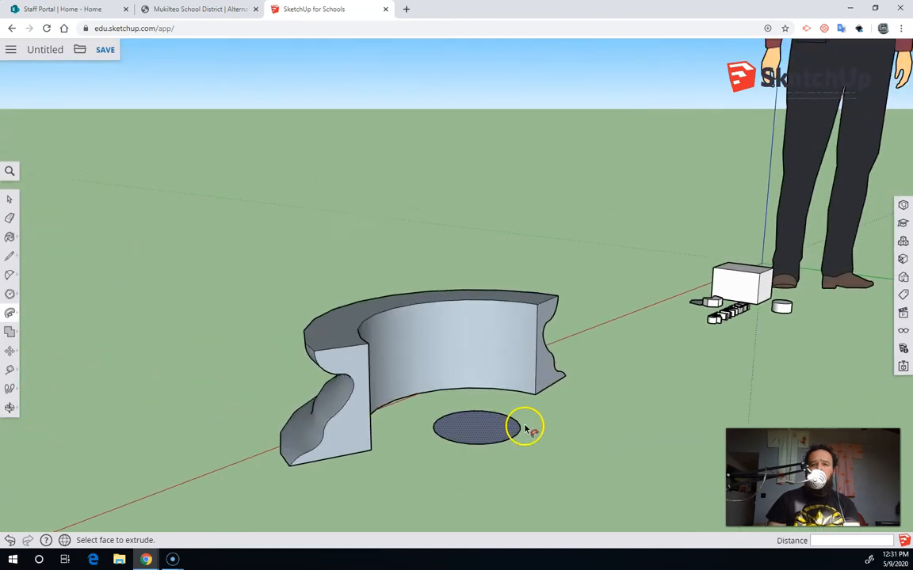
{"action": "left_click_drag", "start_coordinate": [523, 428], "coordinate": [606, 478]}
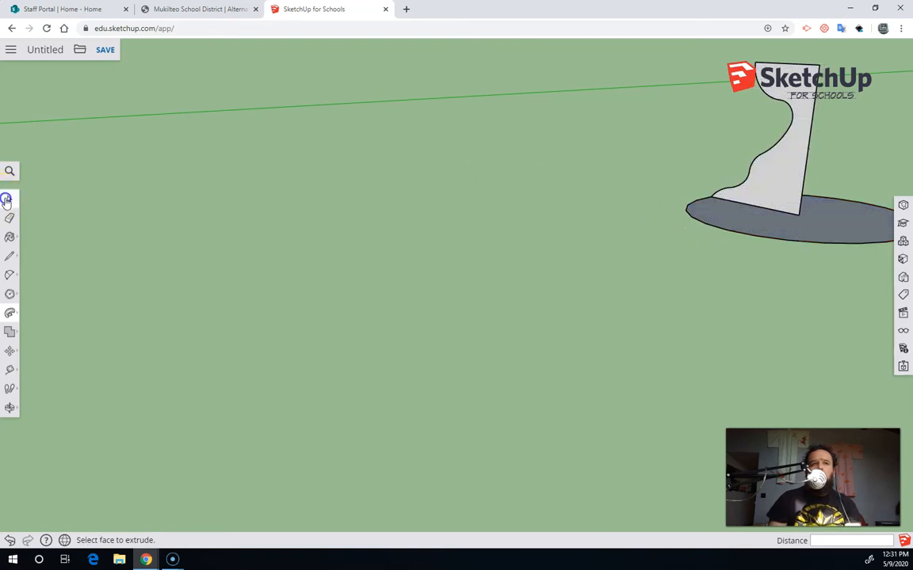
- Revolve the second profile around its selected circle with Follow Me into a solid pedestal
{"action": "left_click", "coordinate": [9, 200]}
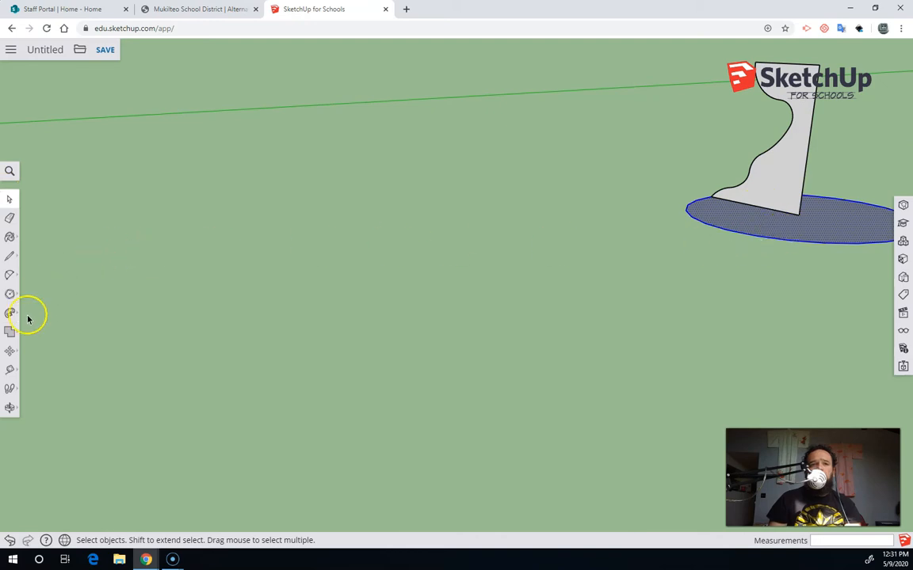
{"action": "left_click", "coordinate": [9, 313]}
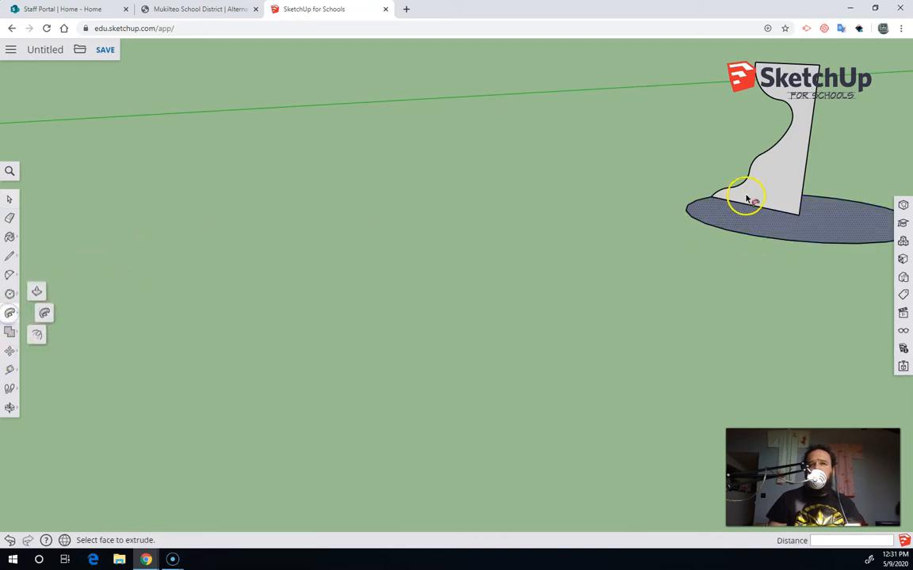
{"action": "left_click", "coordinate": [744, 196]}
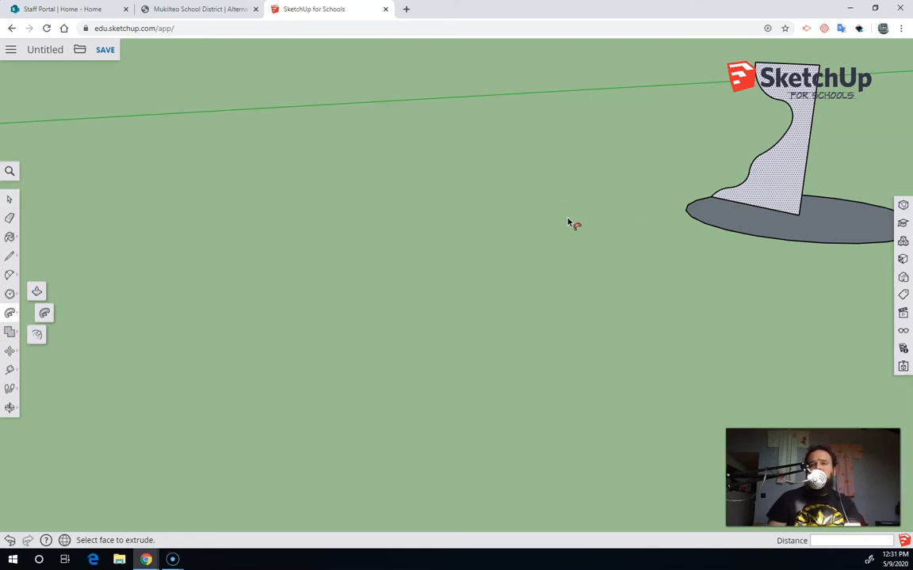
{"action": "mouse_move", "coordinate": [789, 188]}
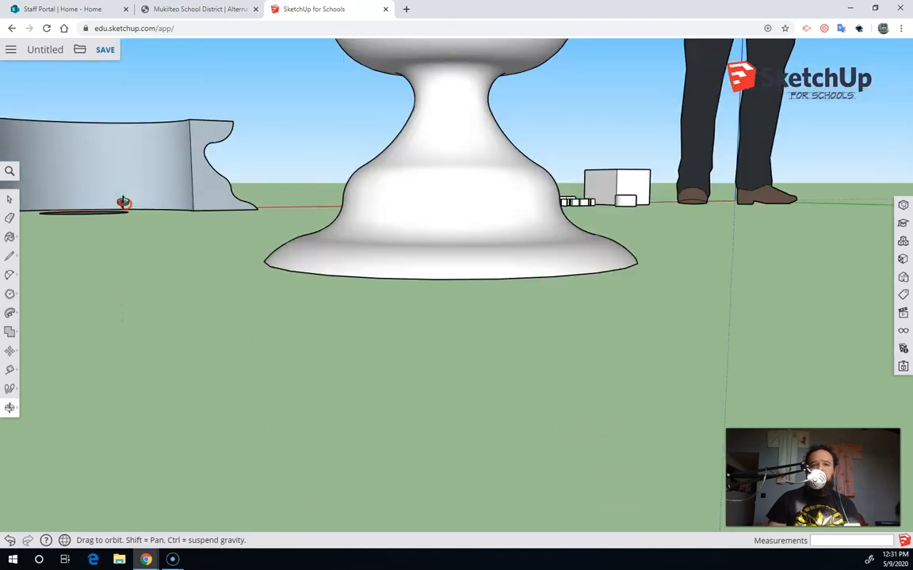
{"action": "left_click_drag", "start_coordinate": [123, 203], "coordinate": [118, 317]}
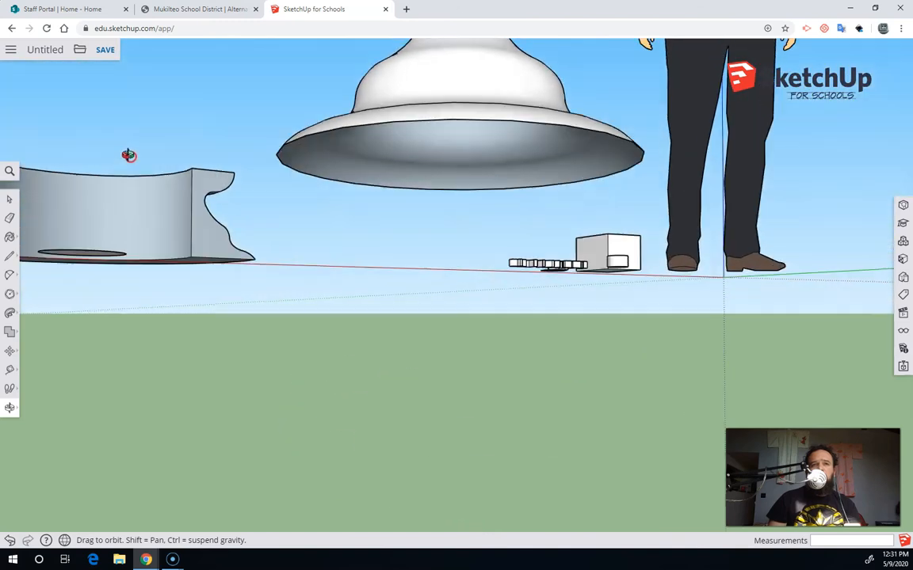
{"action": "left_click_drag", "start_coordinate": [130, 155], "coordinate": [416, 235]}
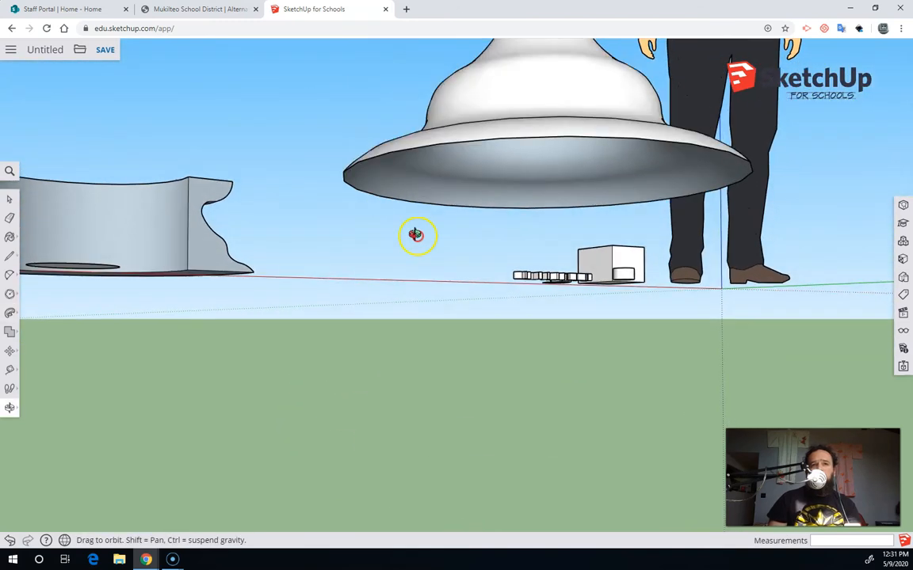
{"action": "left_click_drag", "start_coordinate": [415, 234], "coordinate": [705, 333]}
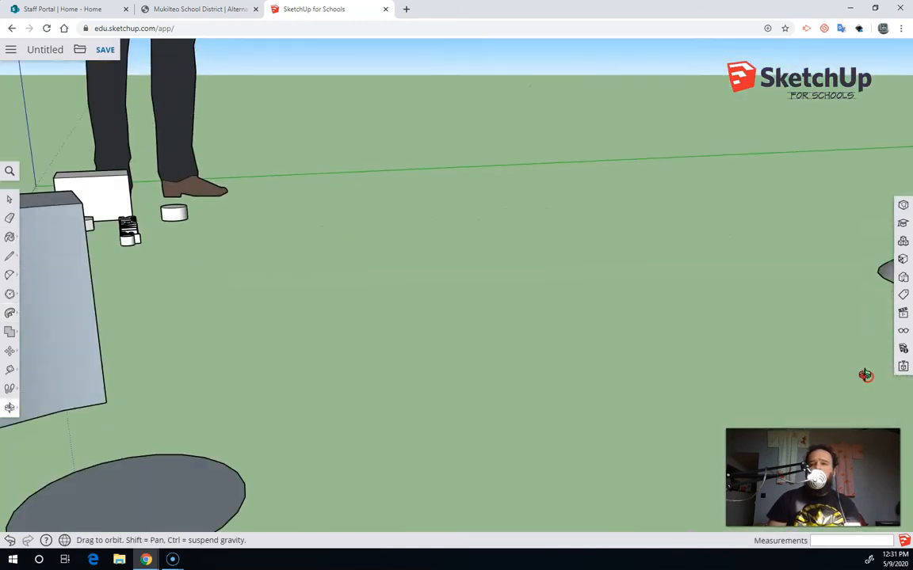
{"action": "left_click_drag", "start_coordinate": [865, 374], "coordinate": [463, 406]}
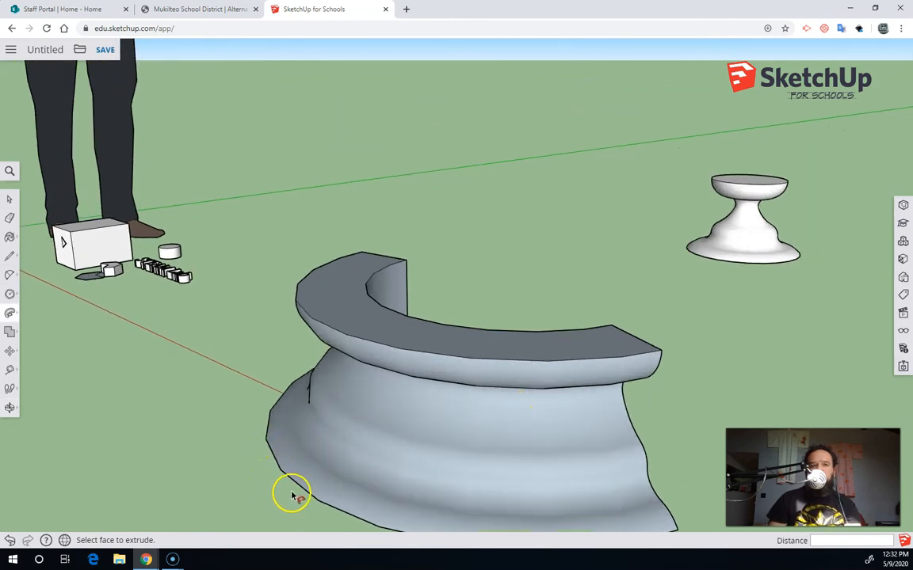
{"action": "mouse_move", "coordinate": [266, 450]}
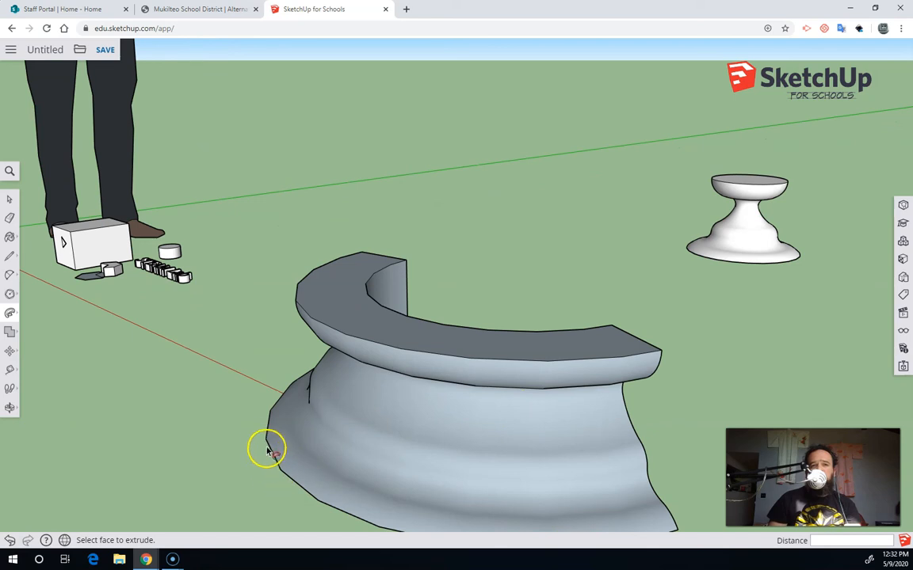
{"action": "mouse_move", "coordinate": [209, 491]}
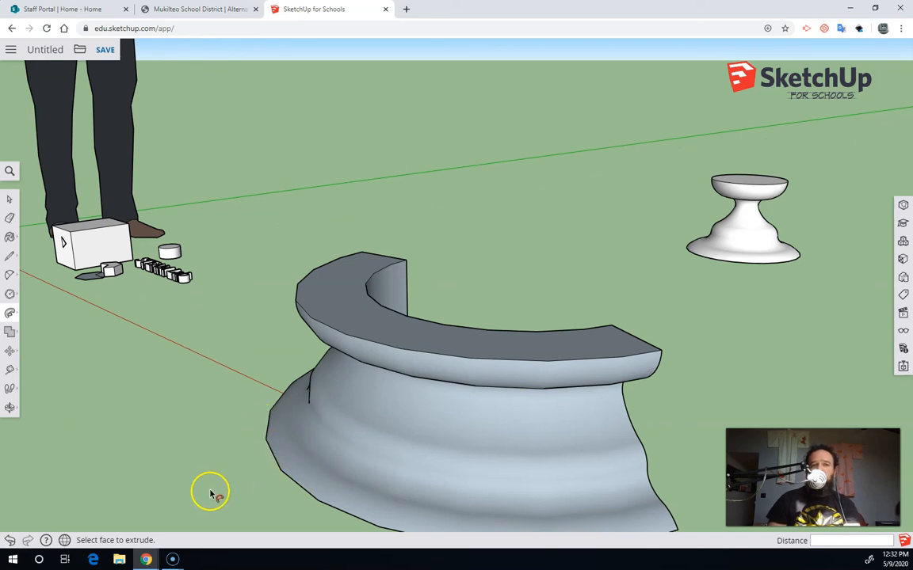
{"action": "mouse_move", "coordinate": [150, 494]}
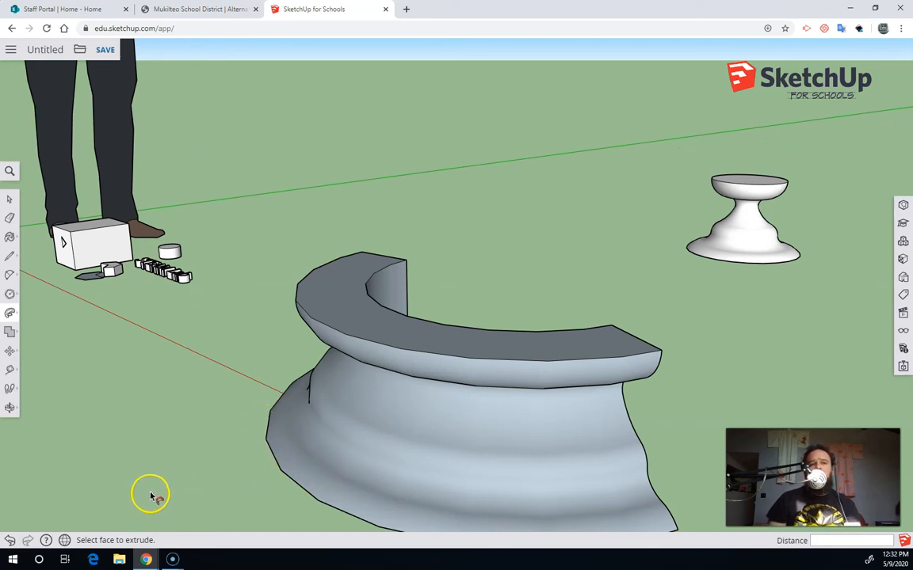
{"action": "mouse_move", "coordinate": [166, 345]}
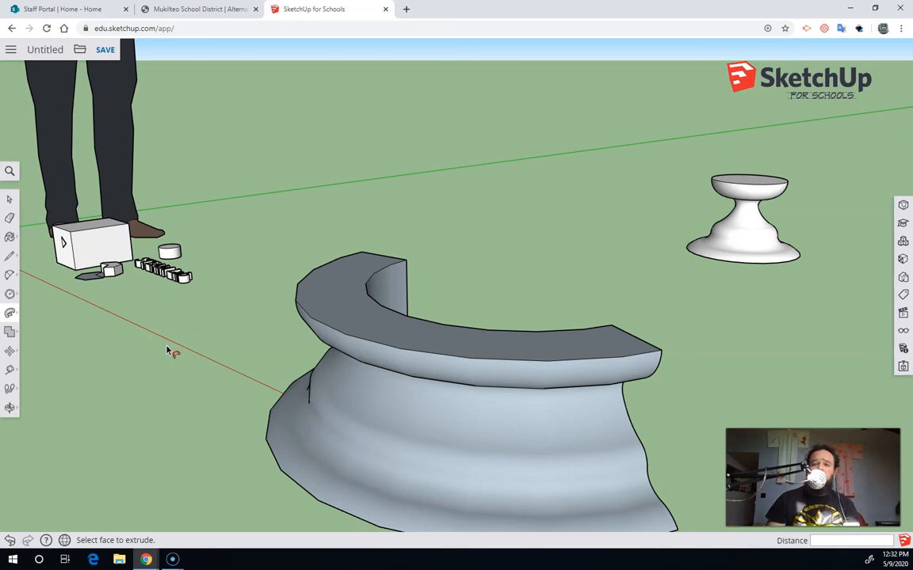
{"action": "mouse_move", "coordinate": [73, 462]}
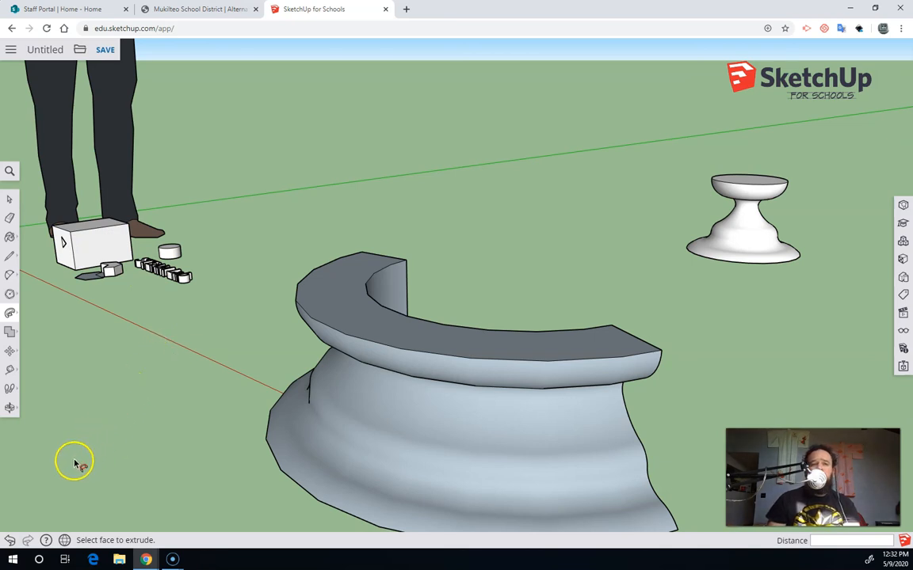